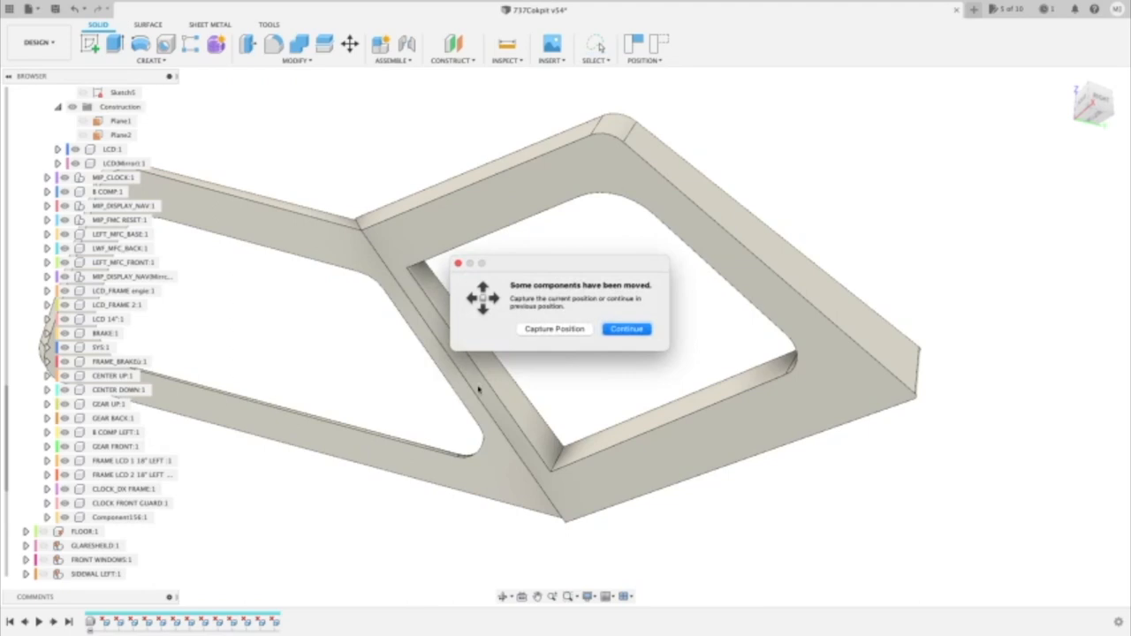
Step: Continue past the moved-components notice, keeping the frame parts where they were, and start modifying a lower face
click(626, 329)
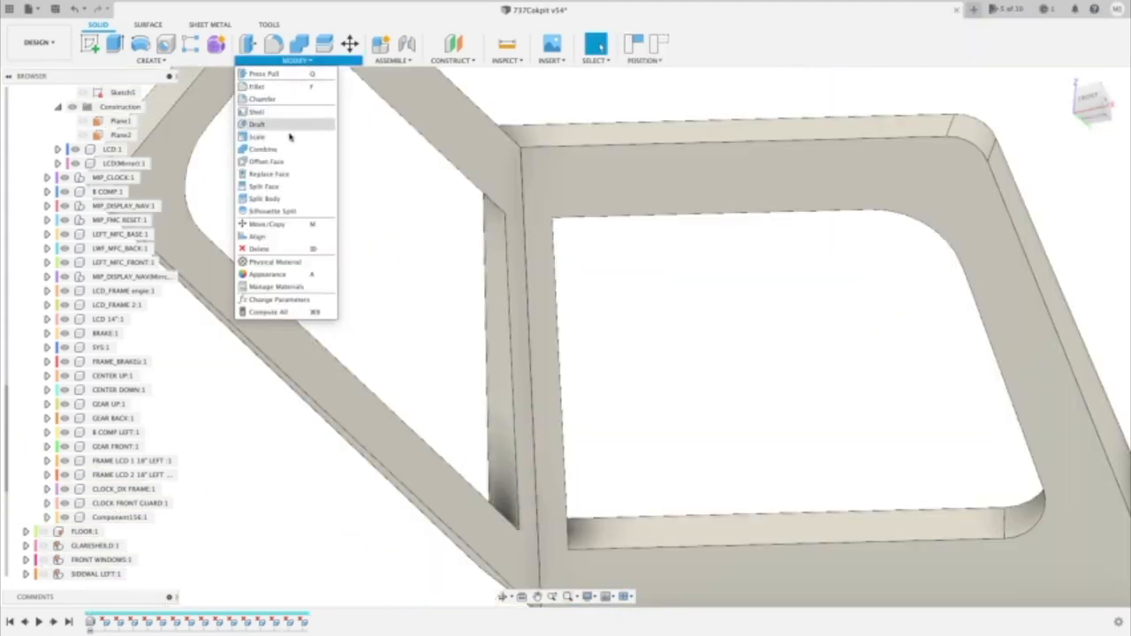
click(258, 124)
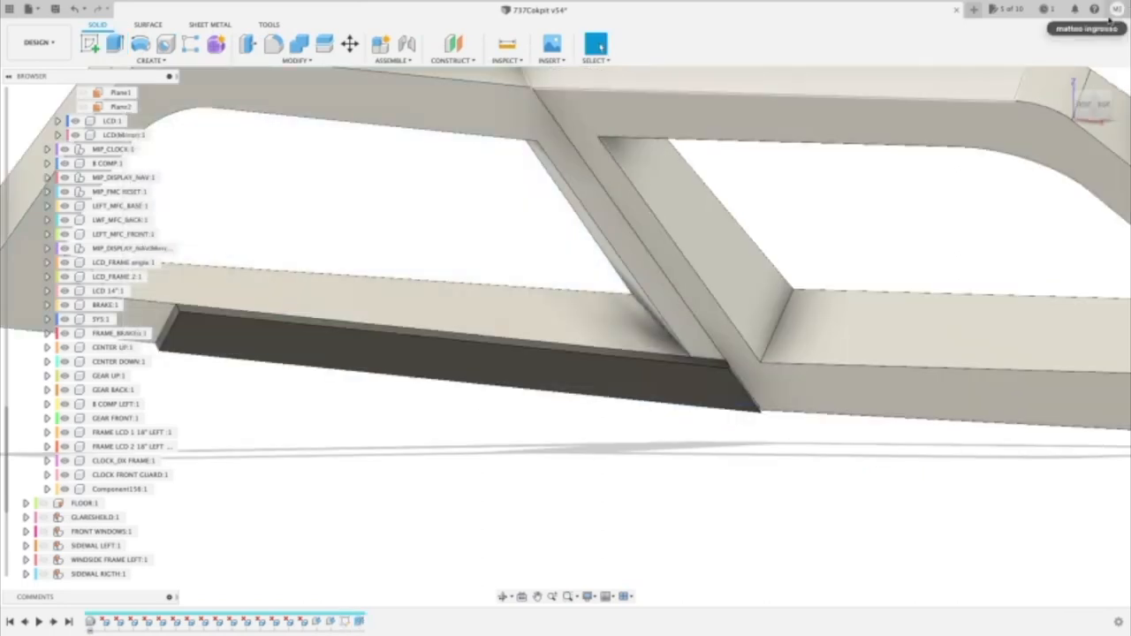
Step: Bring up the context options for the inner panel's extrude feature in the timeline
click(596, 44)
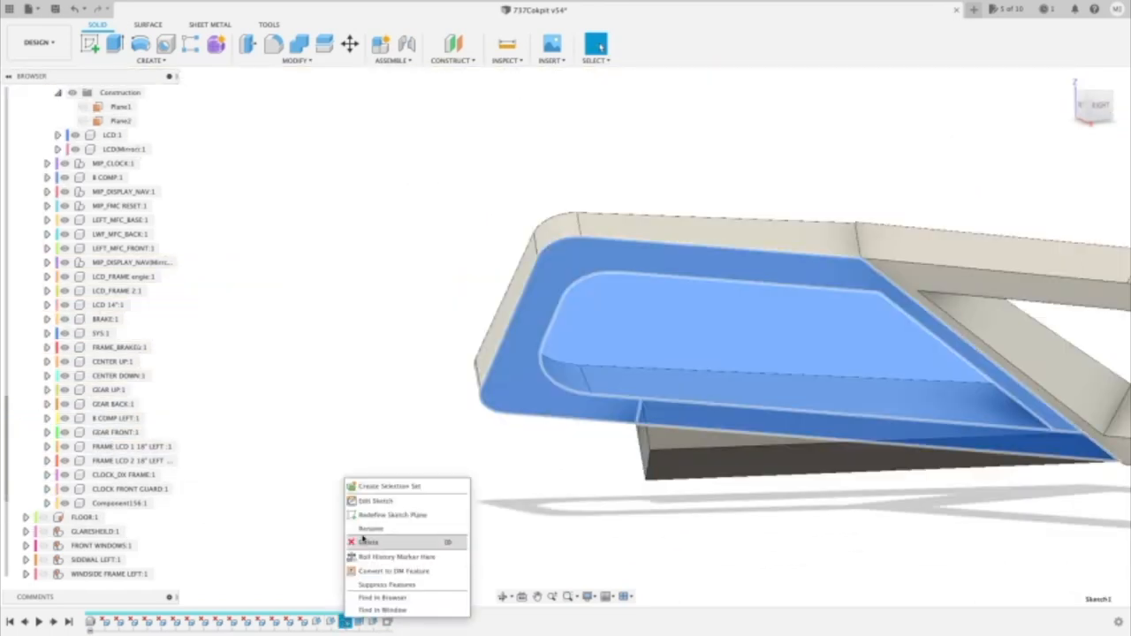
Step: Delete the inner panel extrusion feature from the frame's design history
click(374, 502)
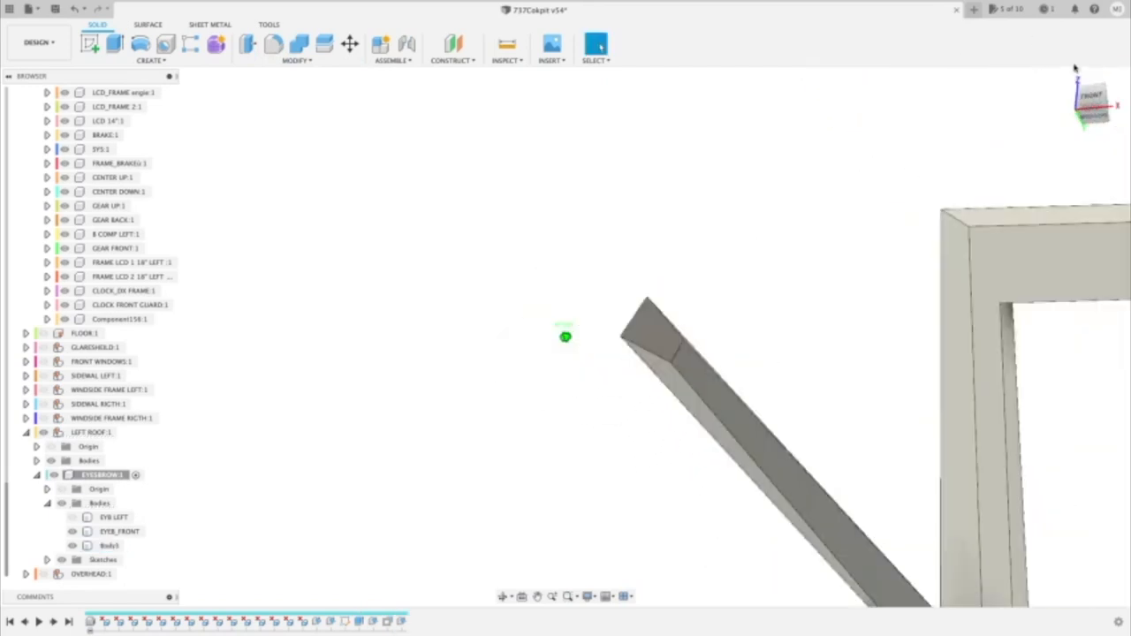
Step: Begin a new sketch on the eyebrow frame's side face via the Modify menu
click(297, 60)
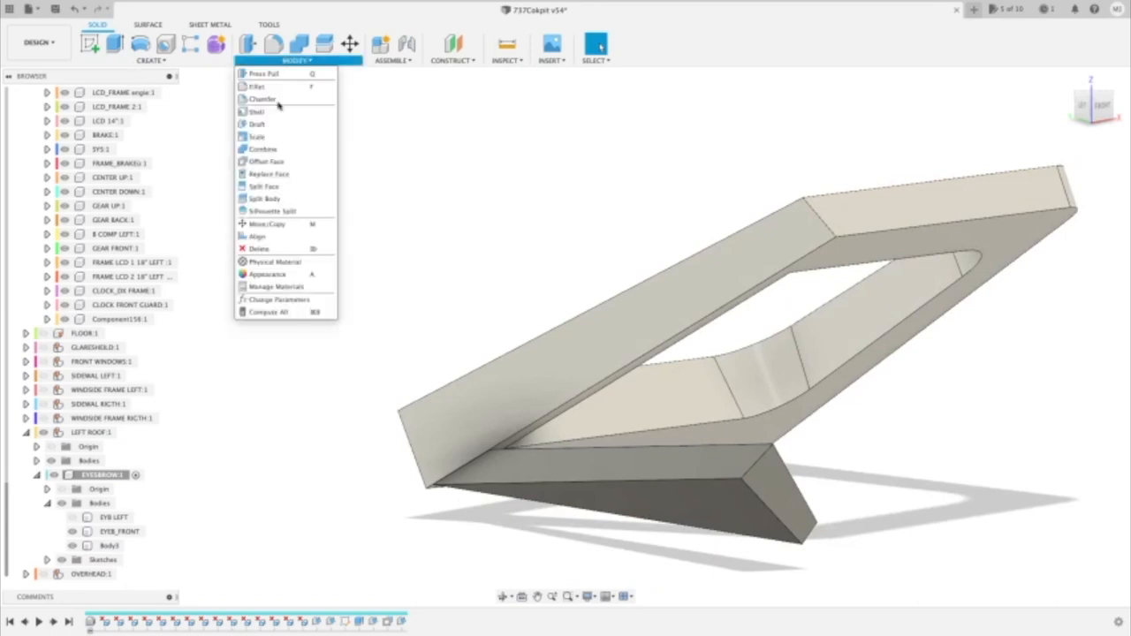
click(256, 124)
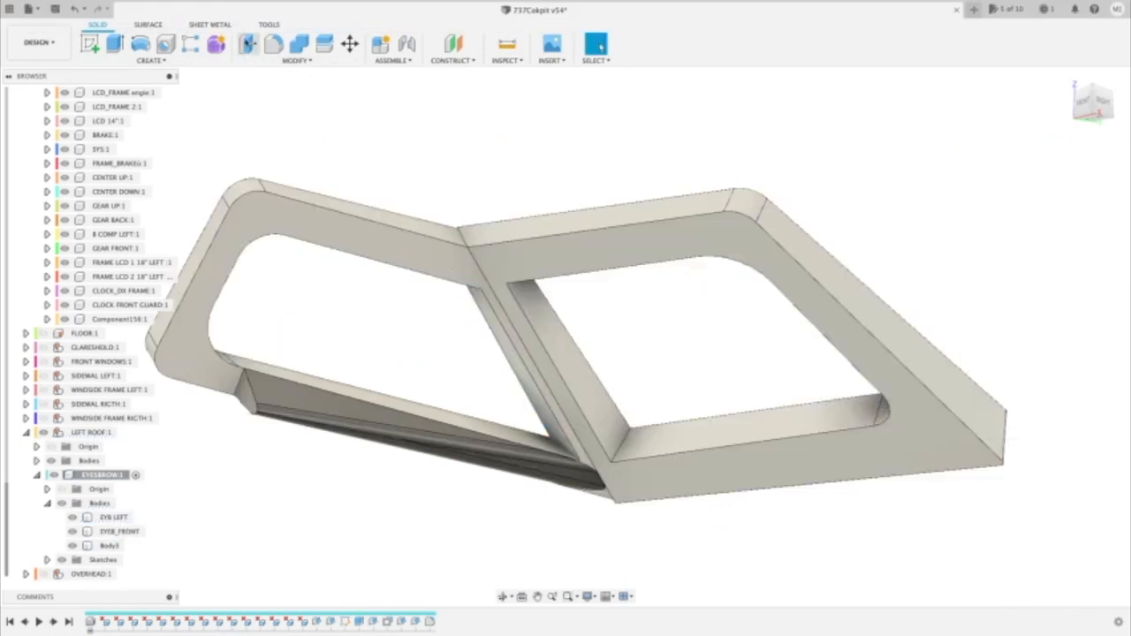
mouse_move(249, 44)
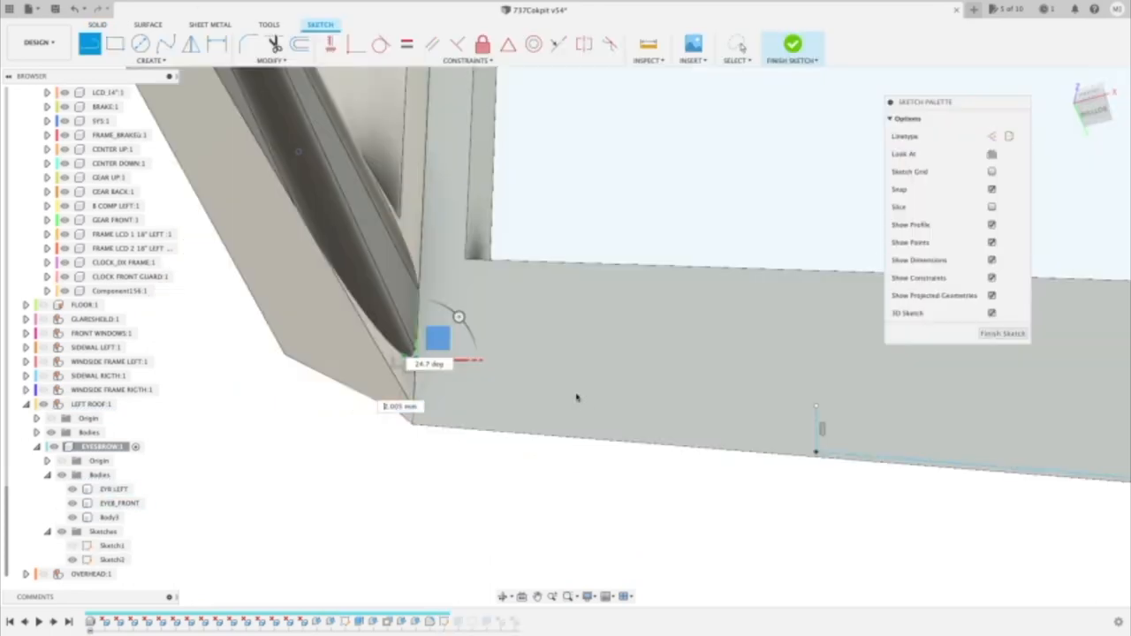
Step: Draw the angled cutting line with its R70 arc from the frame corner and finish the sketch
click(598, 439)
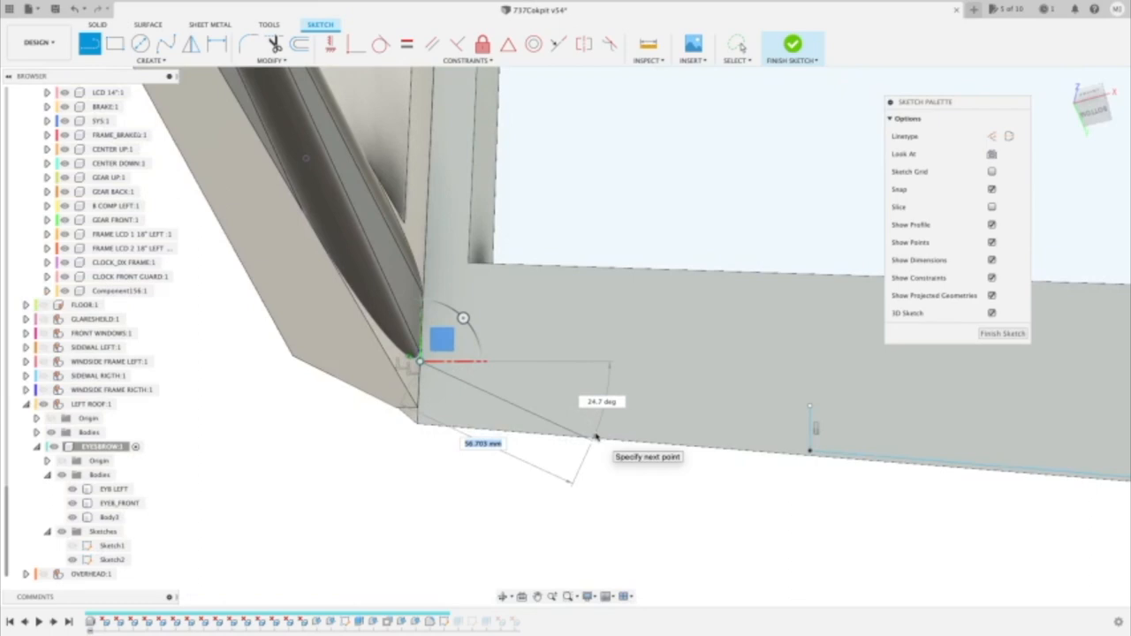
mouse_move(598, 433)
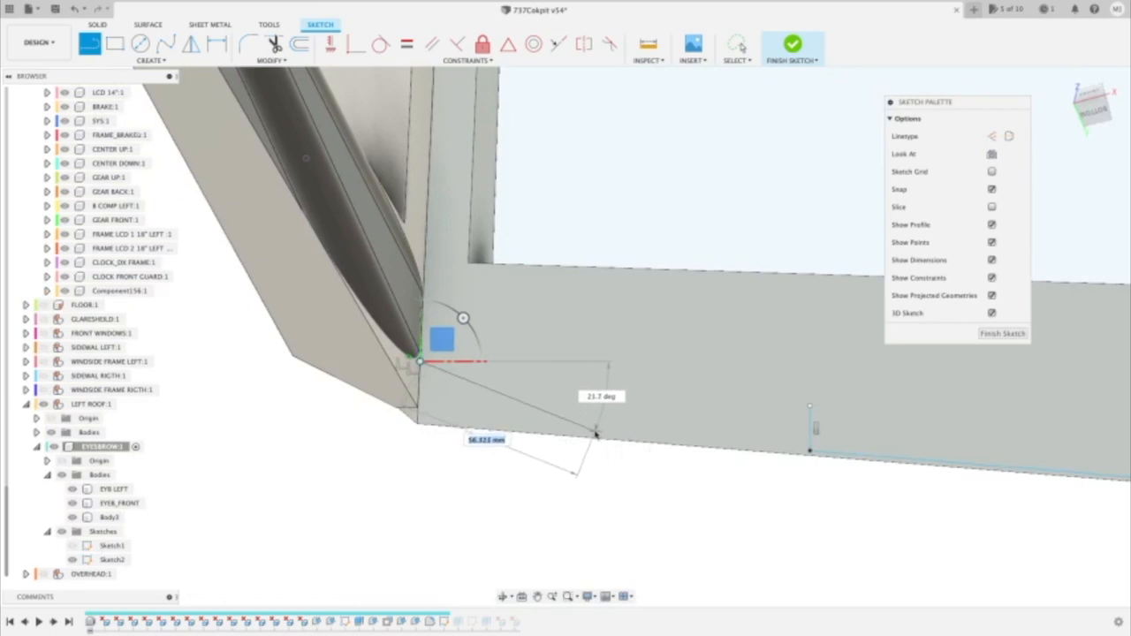
drag(597, 434, 569, 433)
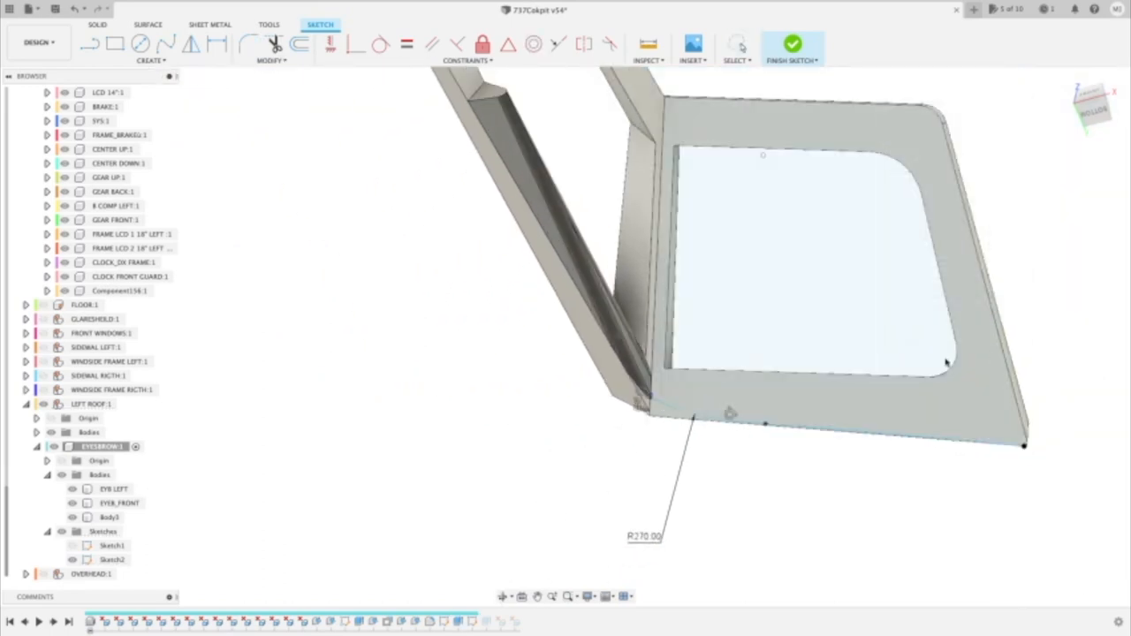
click(792, 44)
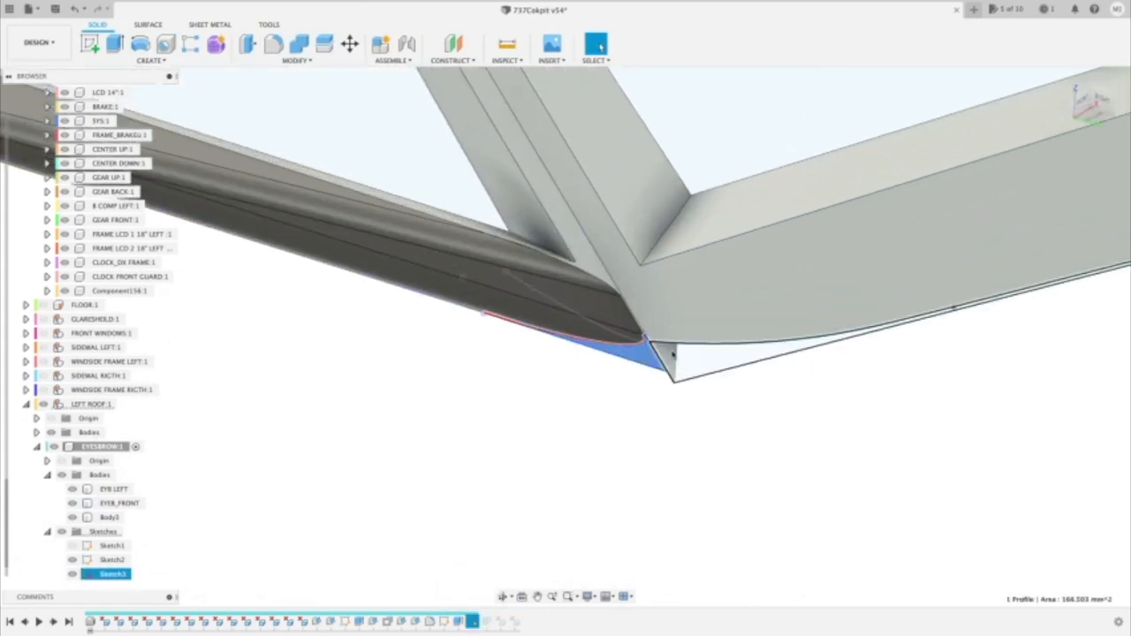
Step: Press Pull the wedge sketch profile on the frame face to split the frame into separate bodies
click(92, 44)
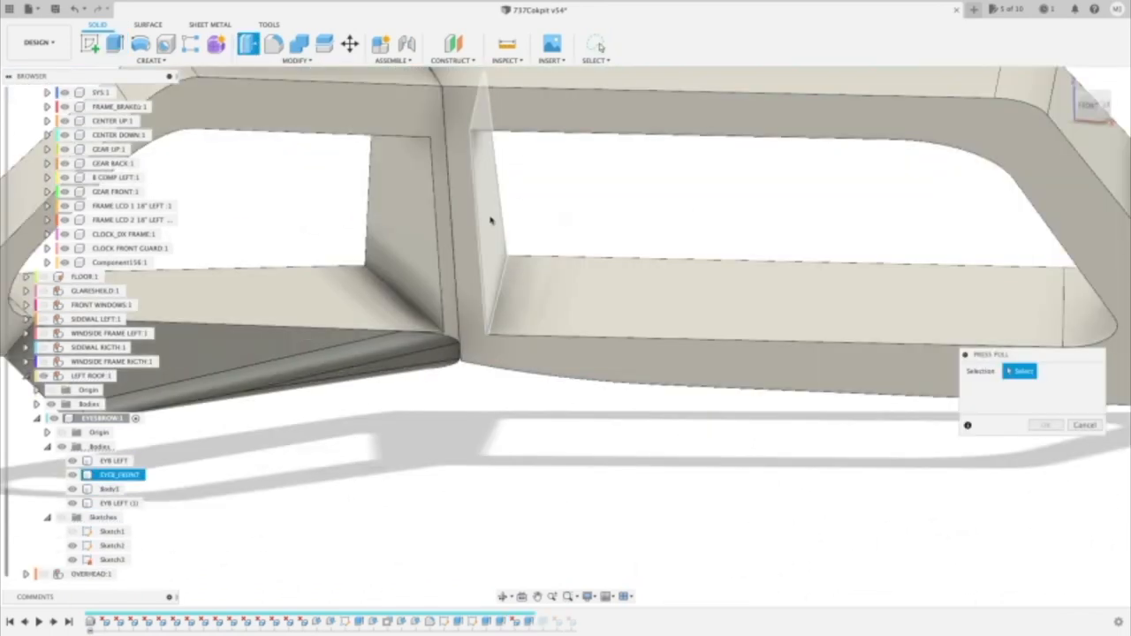
click(1086, 424)
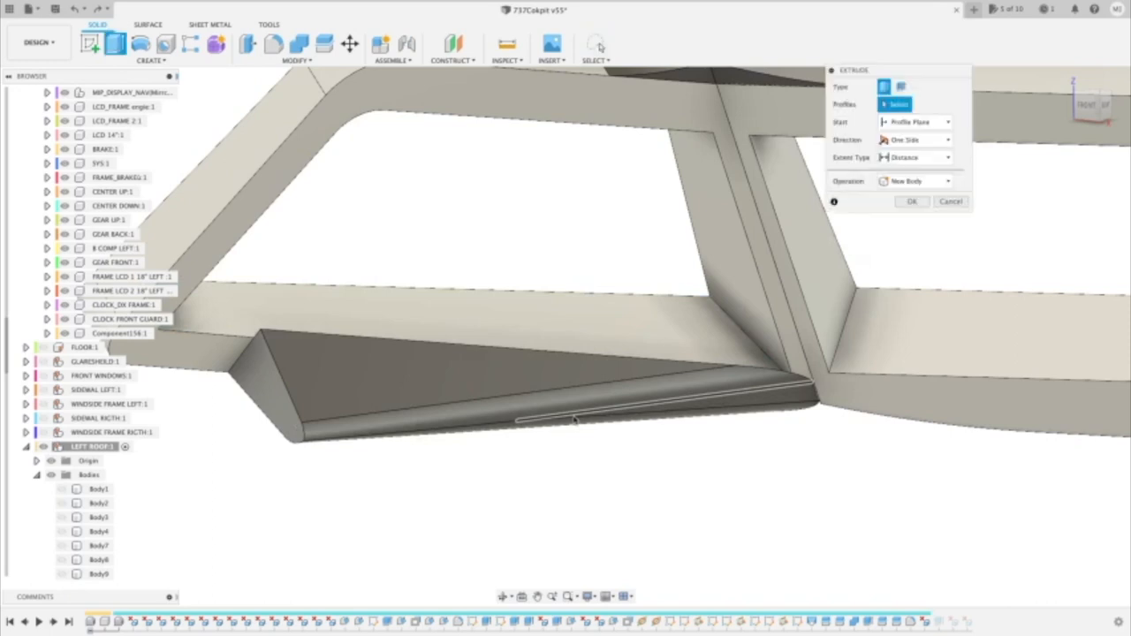
mouse_move(834, 227)
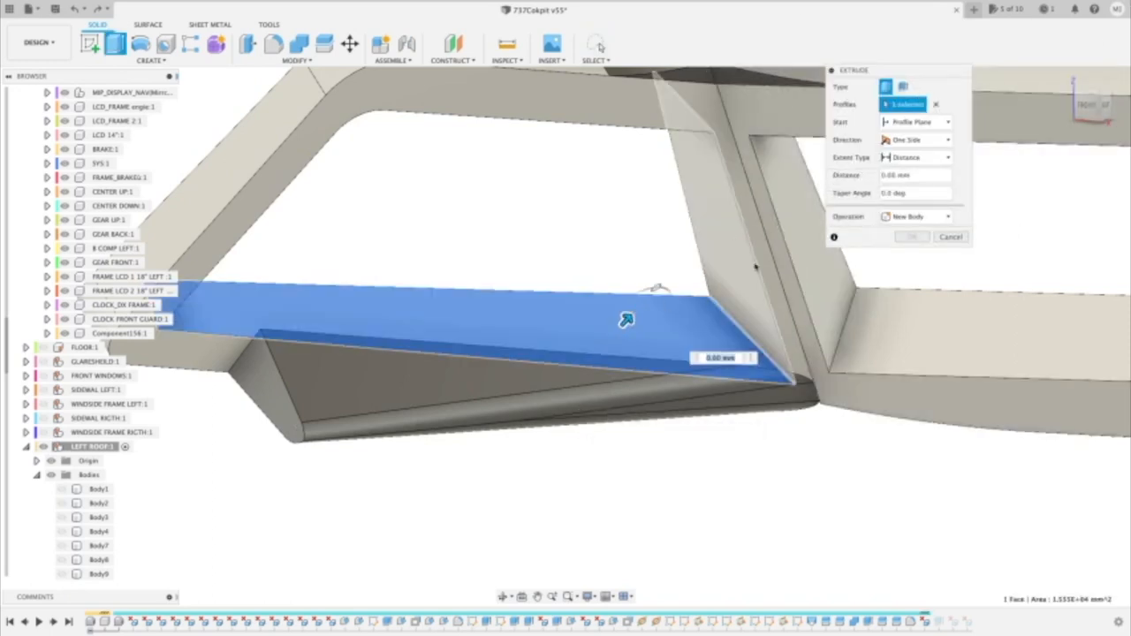
Step: Extrude the wedge's top face up to the frame as a New Body and confirm
click(916, 216)
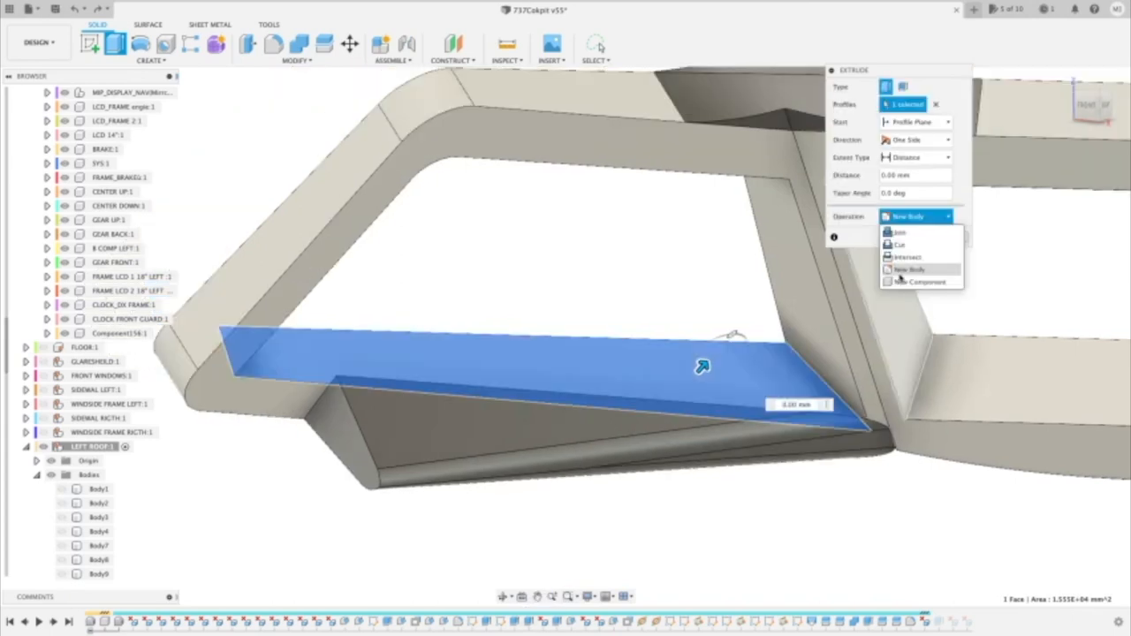
click(916, 158)
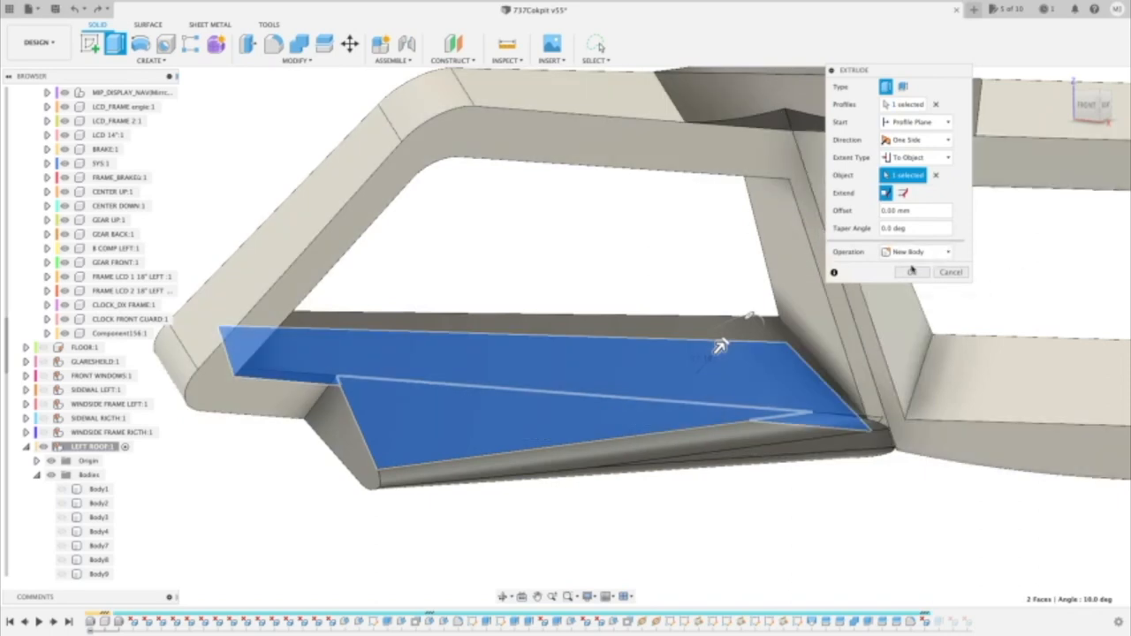
mouse_move(714, 272)
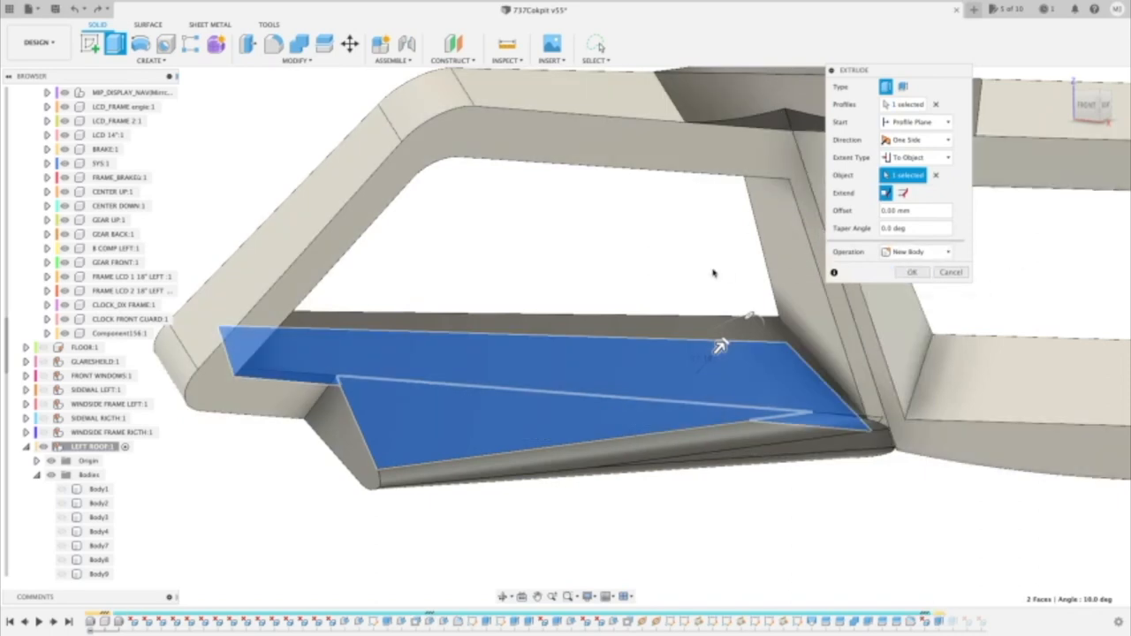
click(951, 272)
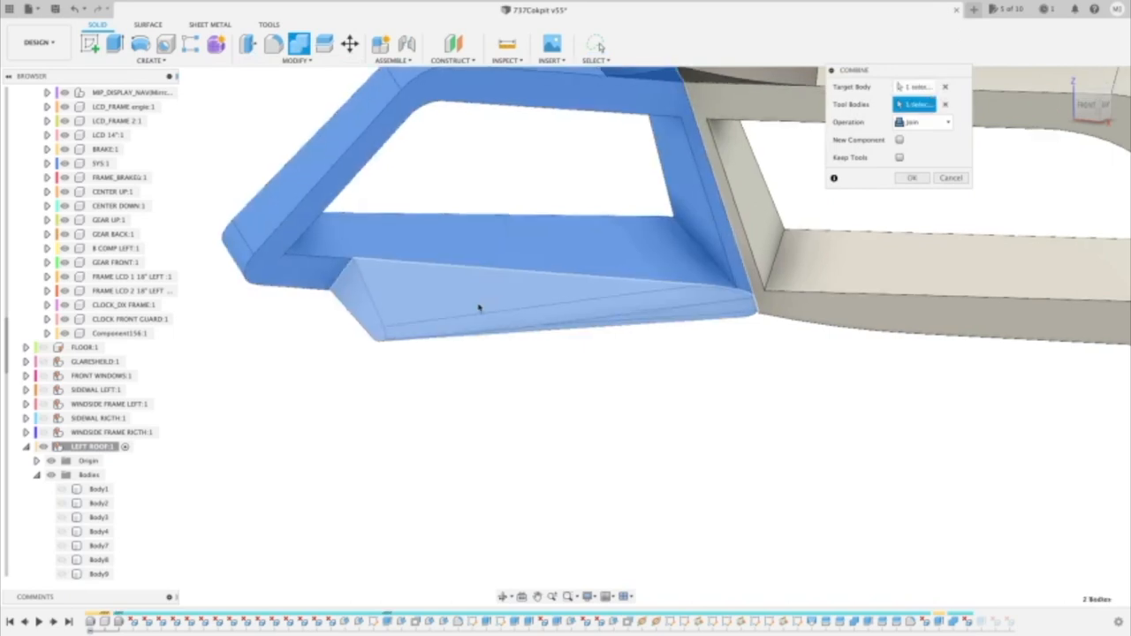
Step: Join the wedge piece into the frame body with Combine, then move on to rounding the frame's edges
click(912, 176)
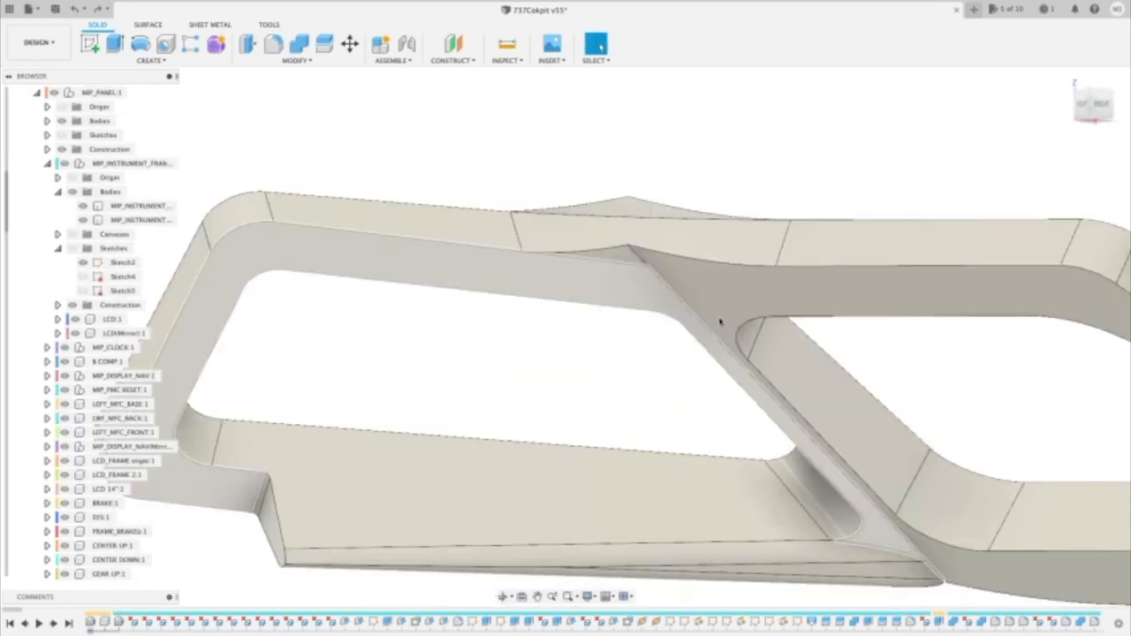
click(594, 45)
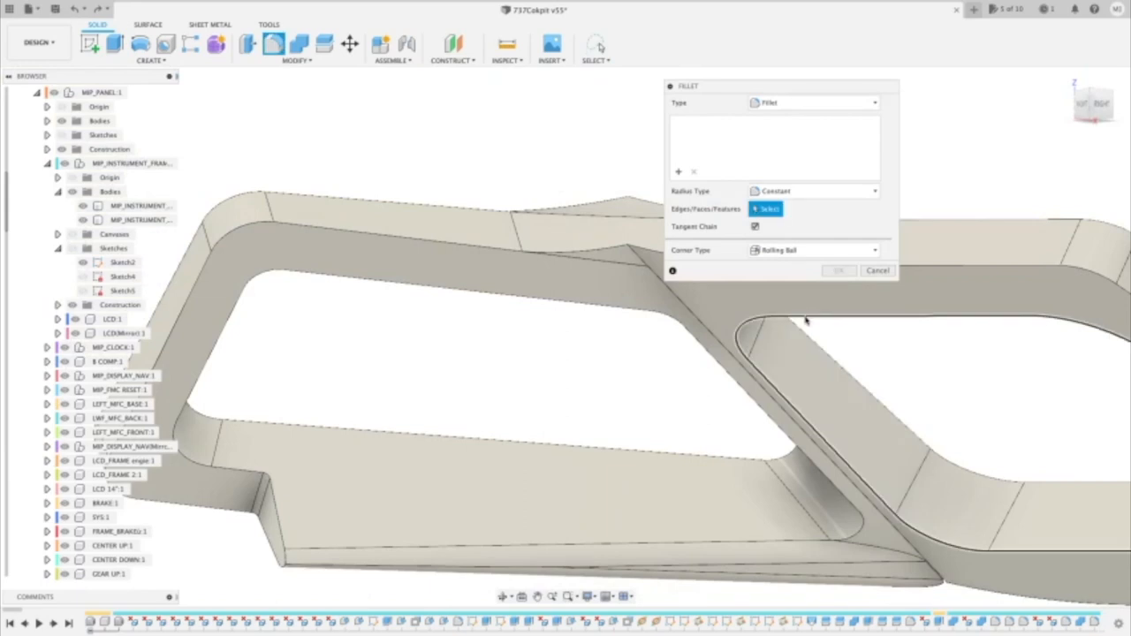
Step: Fillet the inner edges of the EYB LEFT frame part and confirm the rounding
click(804, 327)
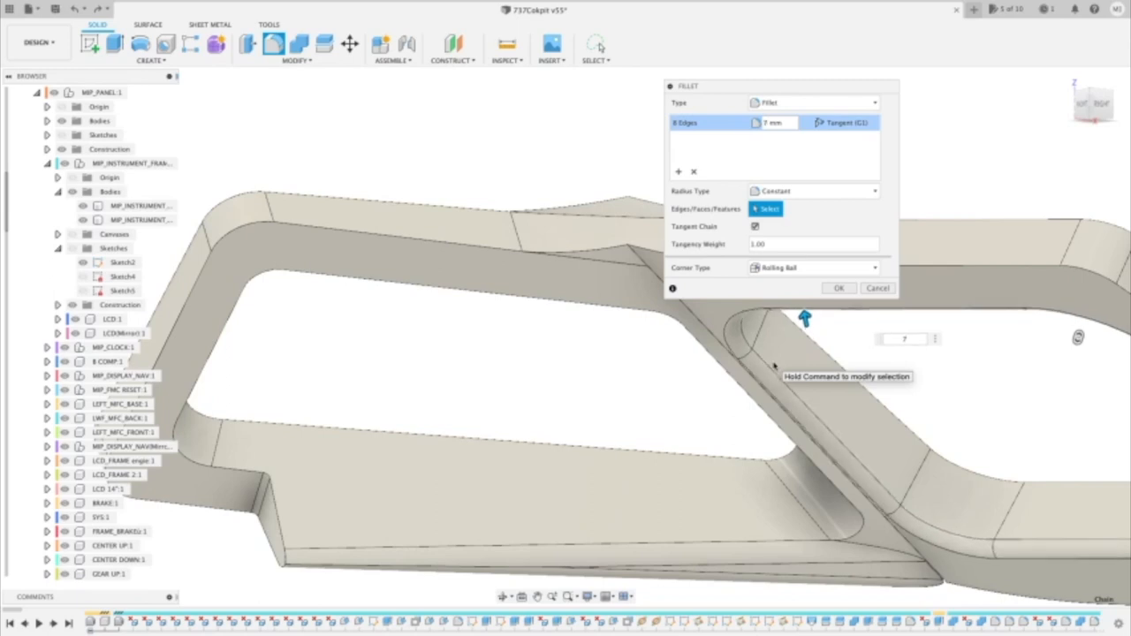
click(838, 288)
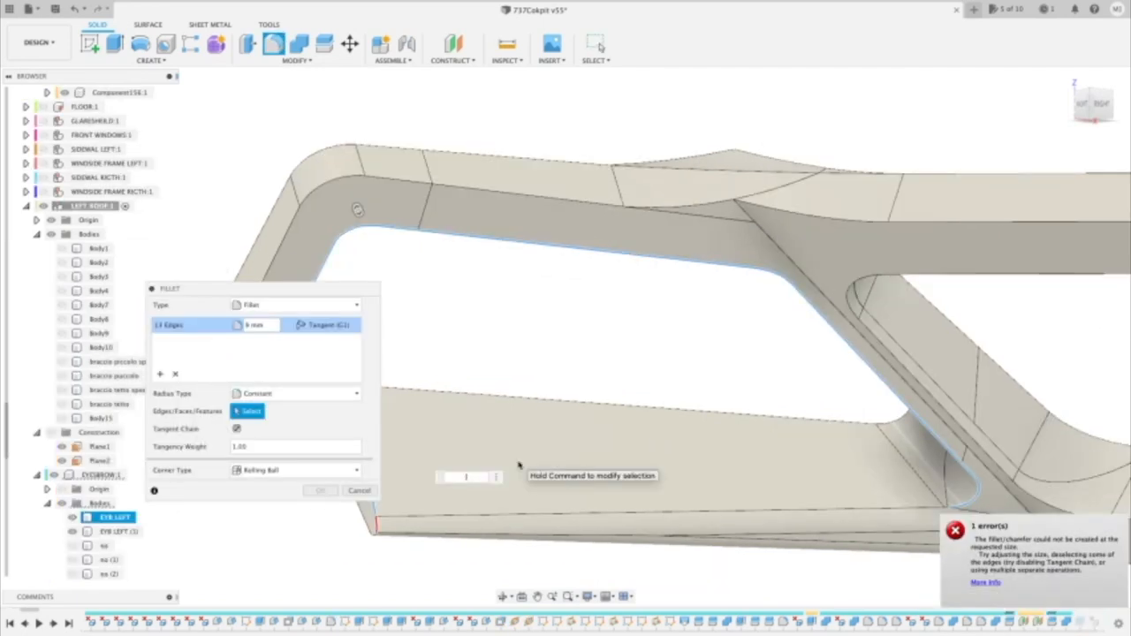
click(320, 491)
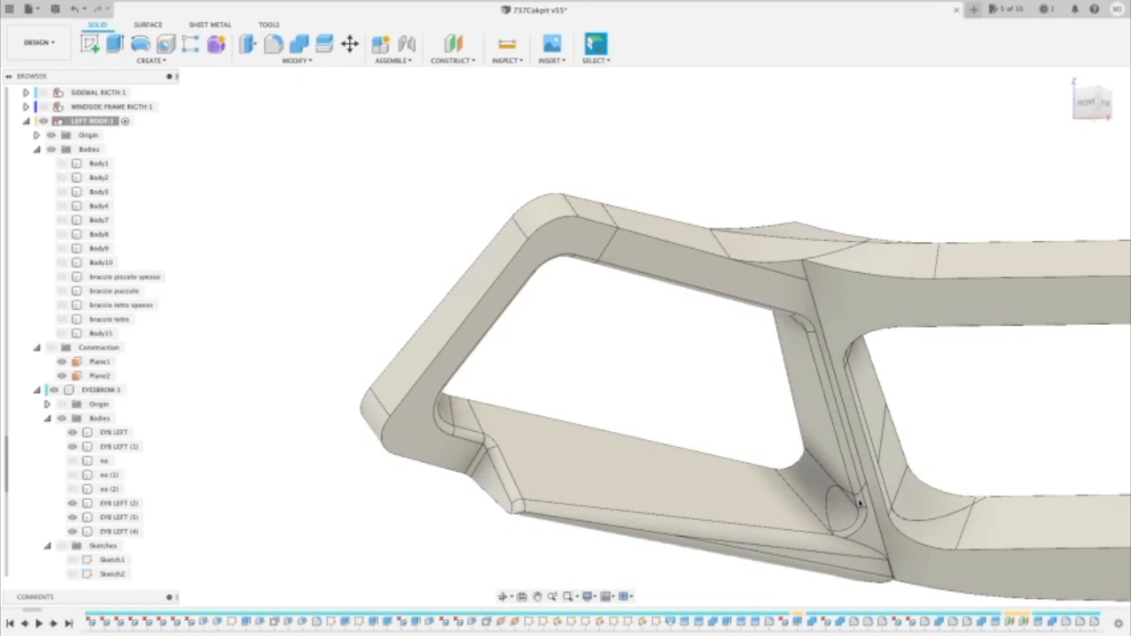
Step: Show the split eyebrow component with its eight numbered bodies in the browser
click(119, 516)
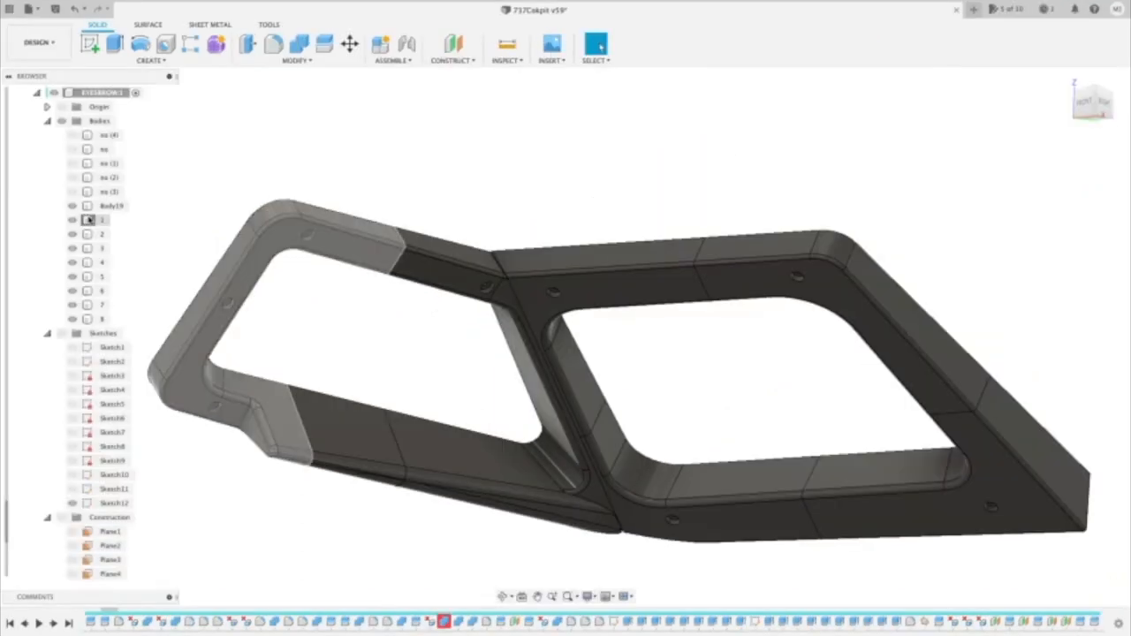
click(102, 219)
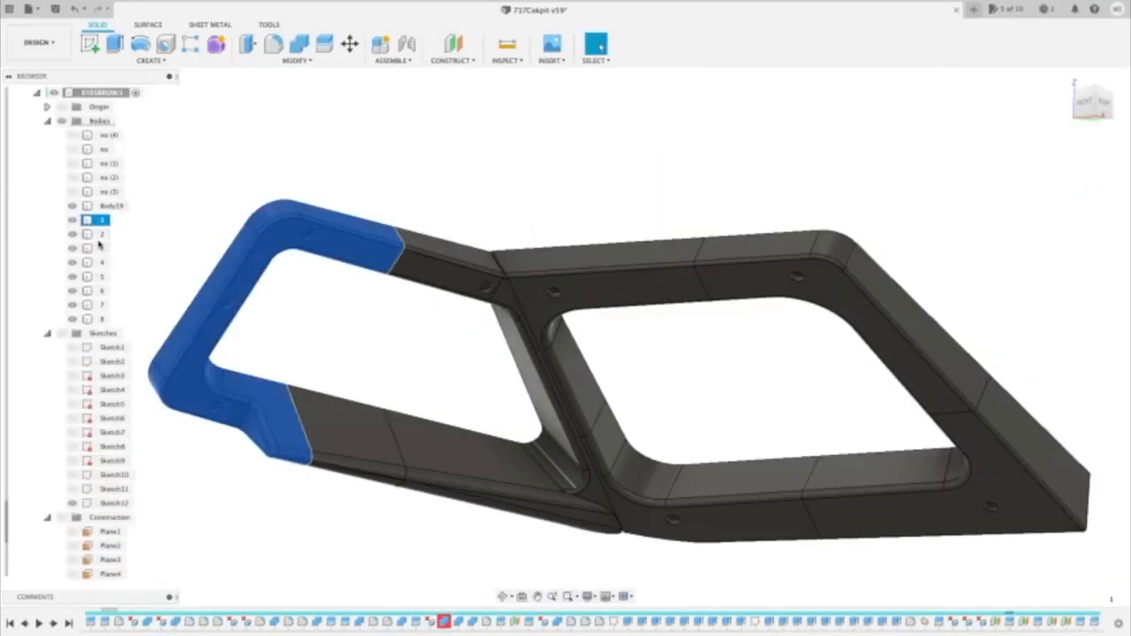
click(102, 248)
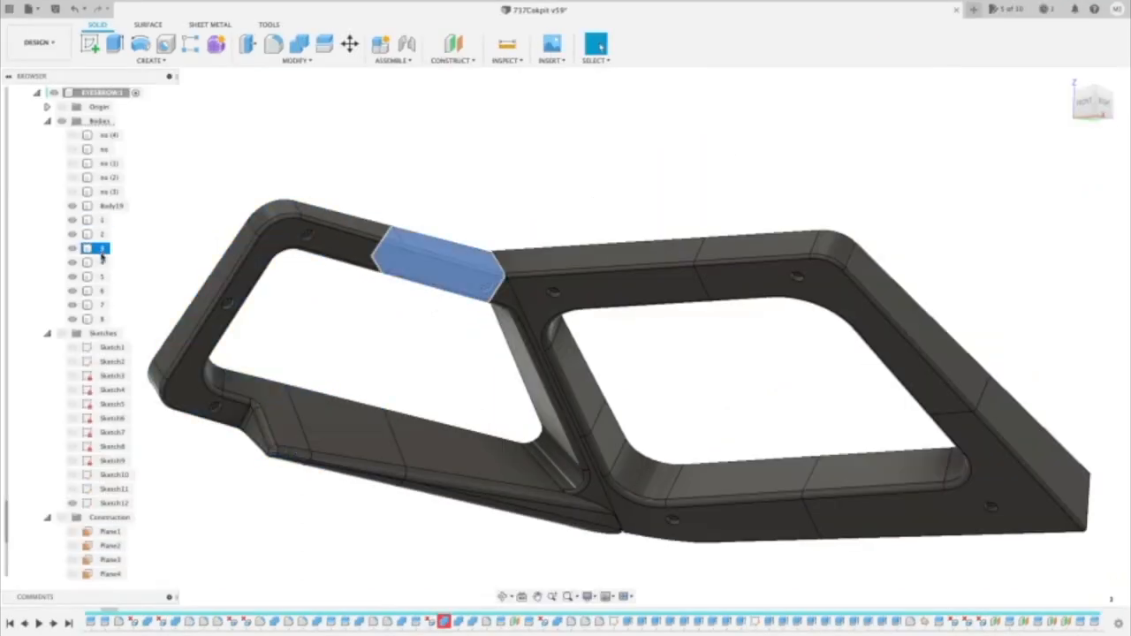
click(103, 261)
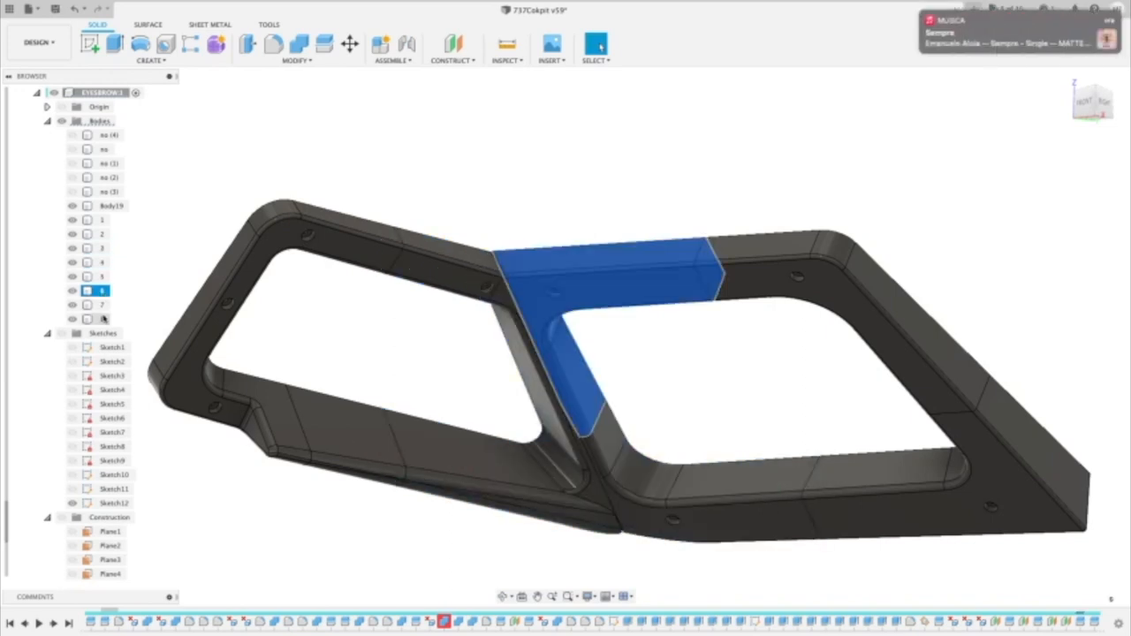
click(102, 304)
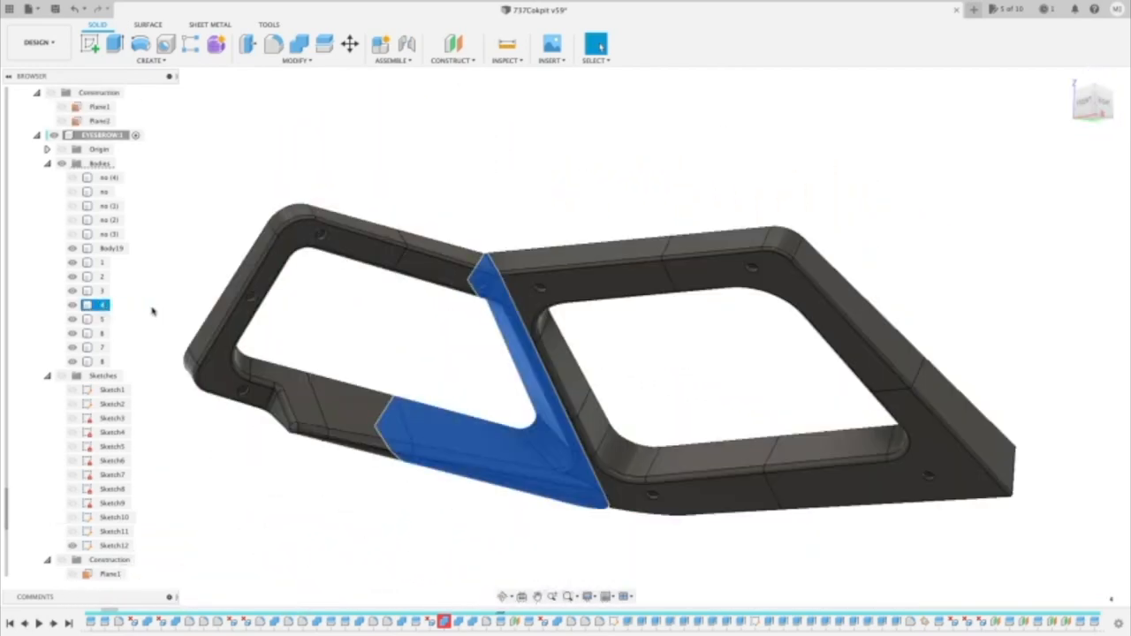
right_click(103, 304)
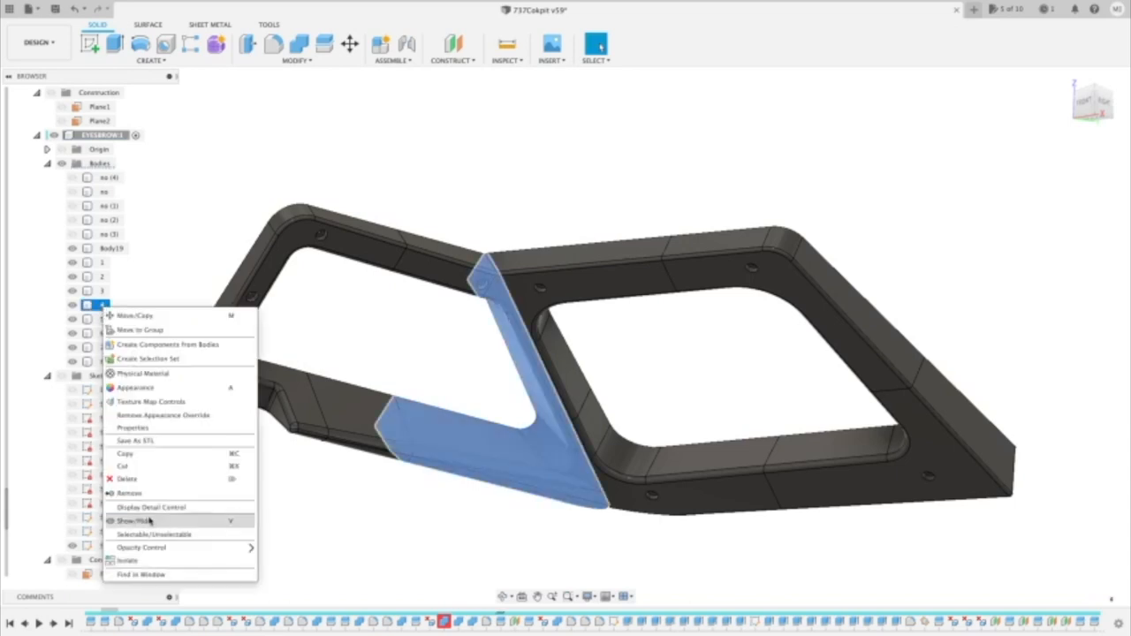
Step: Save the diagonal middle frame body as a Binary/Medium STL file
click(132, 520)
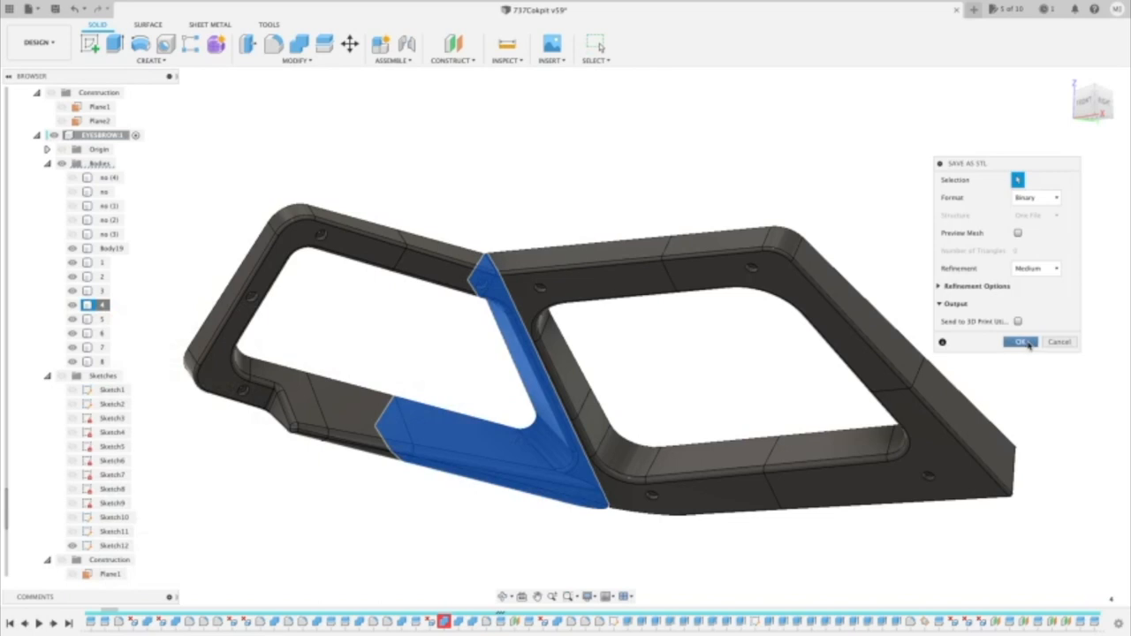
click(1022, 343)
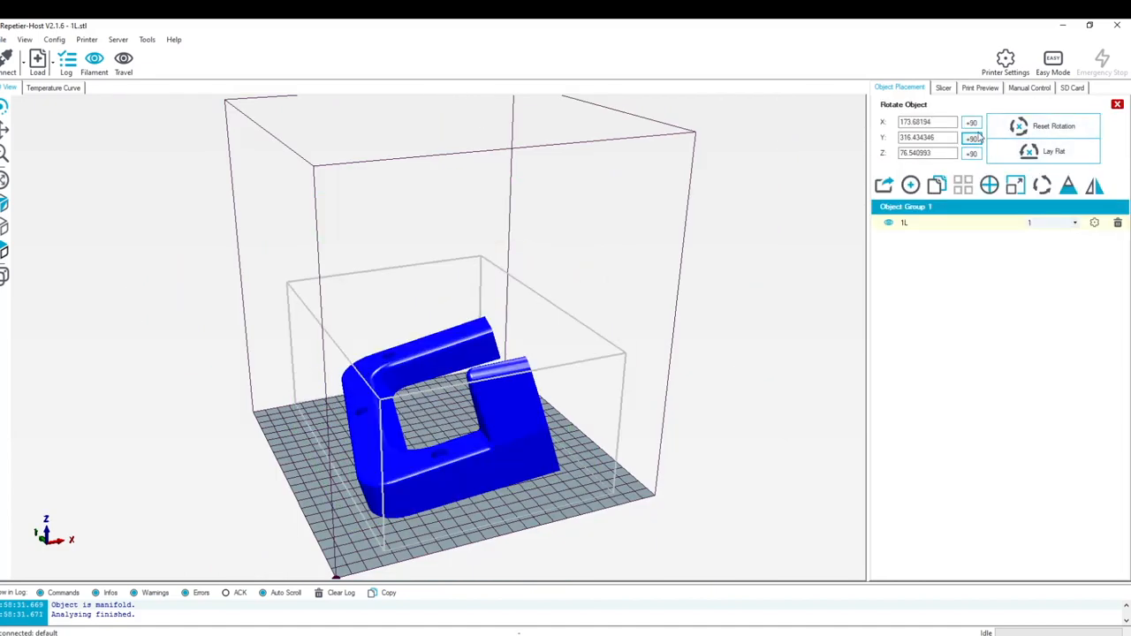
Step: Rotate part 1L a quarter turn on the bed and switch to CuraEngine slicing settings
click(972, 122)
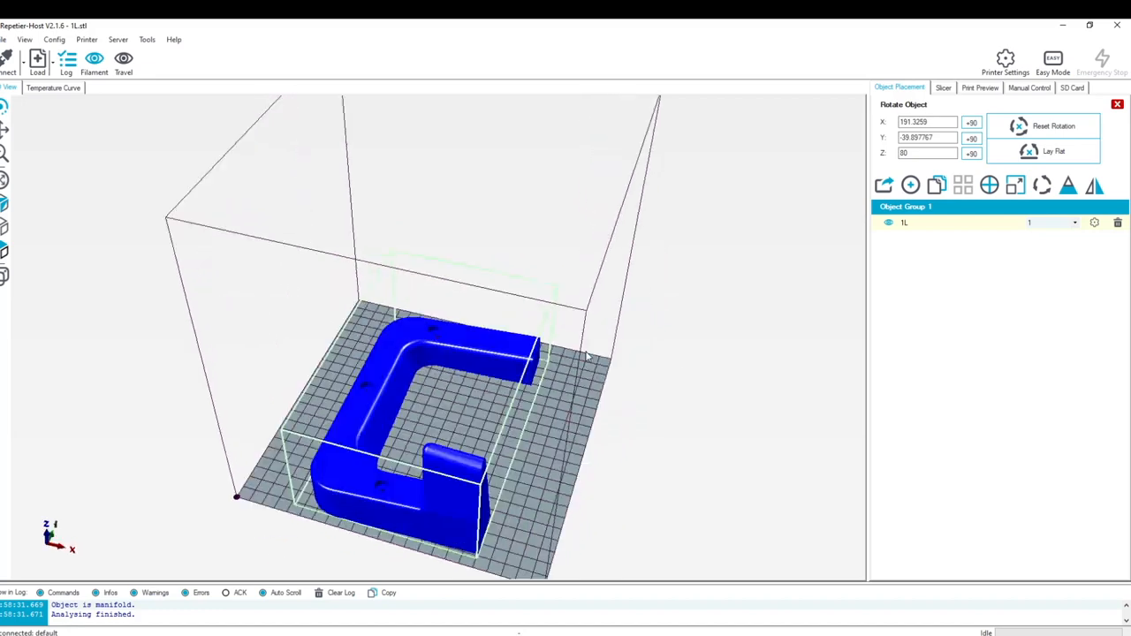
click(944, 89)
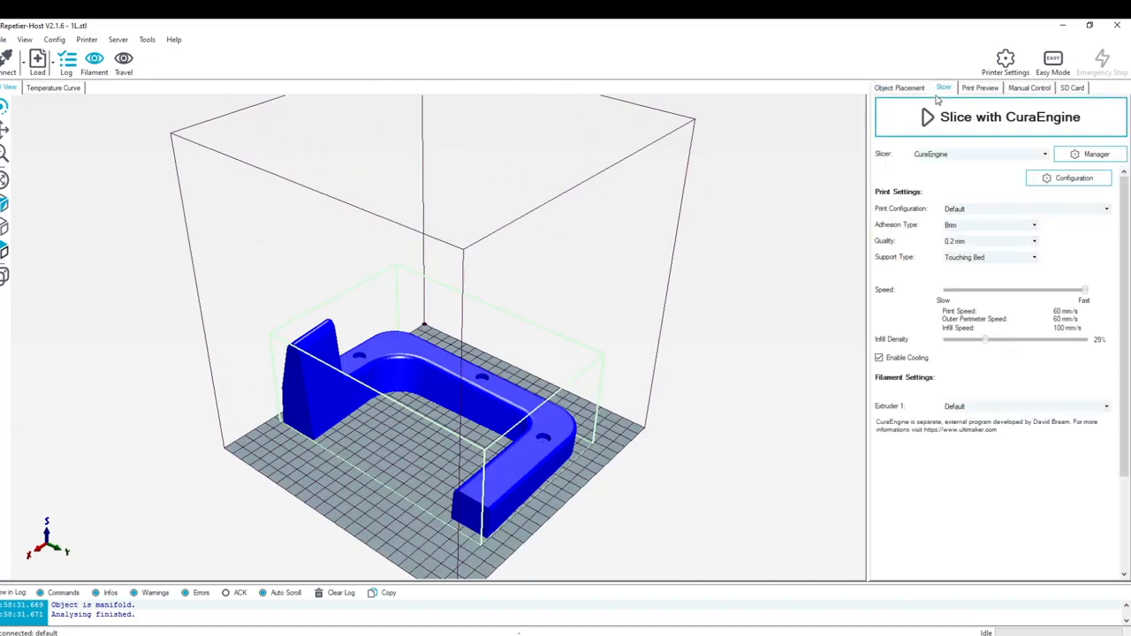
Step: Slice part 1L with CuraEngine into a 278-layer, ~4 h 31 min print
click(1001, 117)
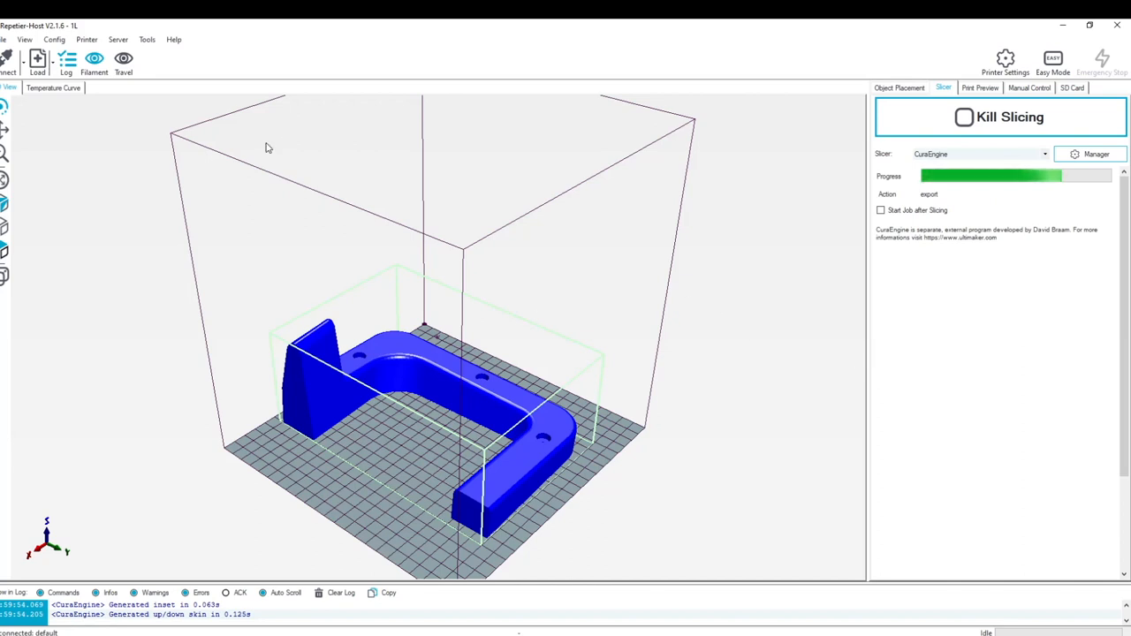
mouse_move(134, 101)
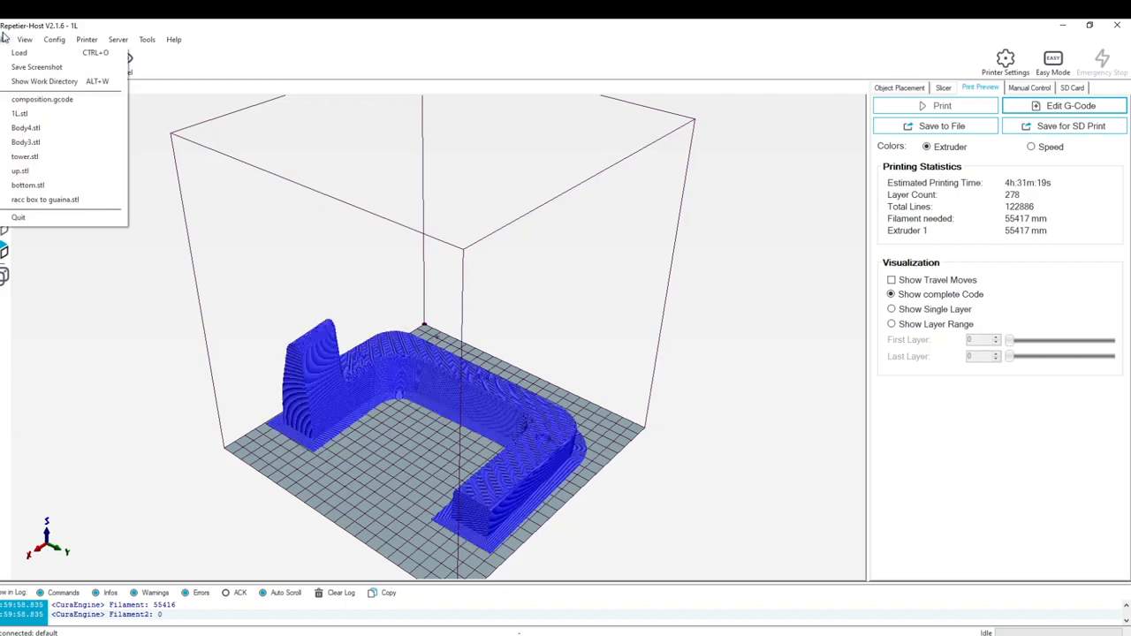
mouse_move(18, 53)
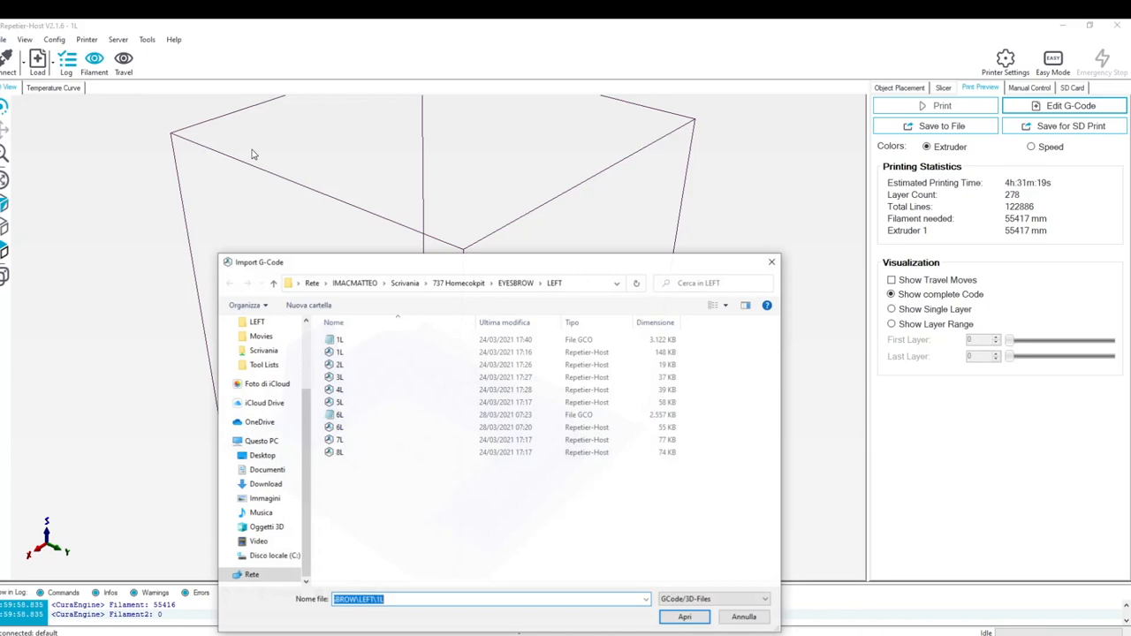
Step: Load 2L.stl onto the bed and stand it upright with a +90 rotation
click(684, 617)
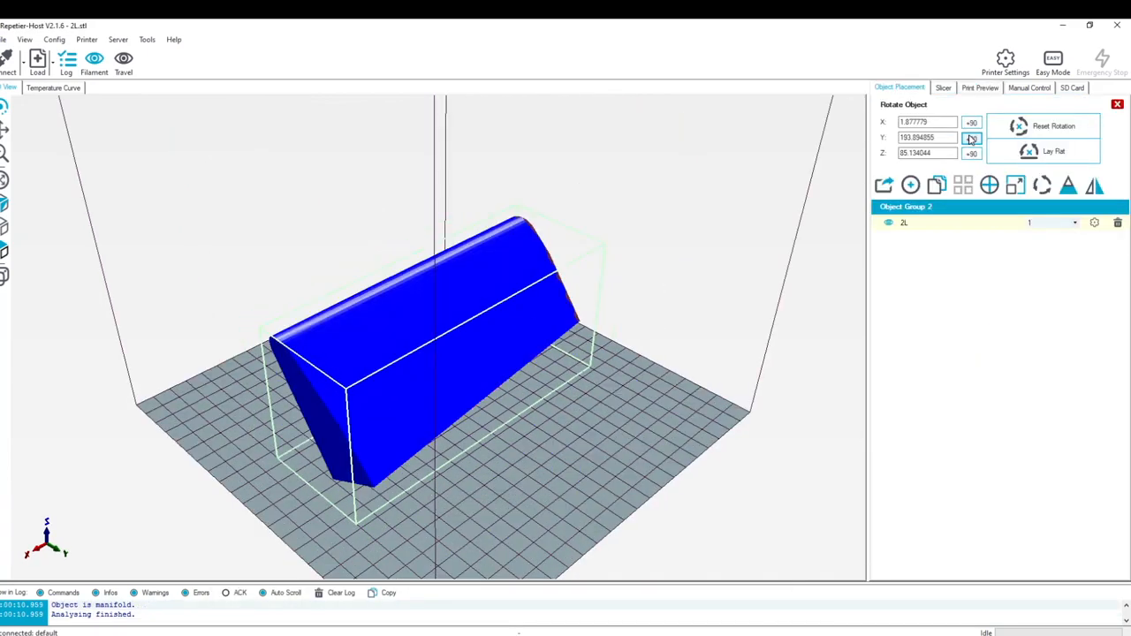
click(973, 138)
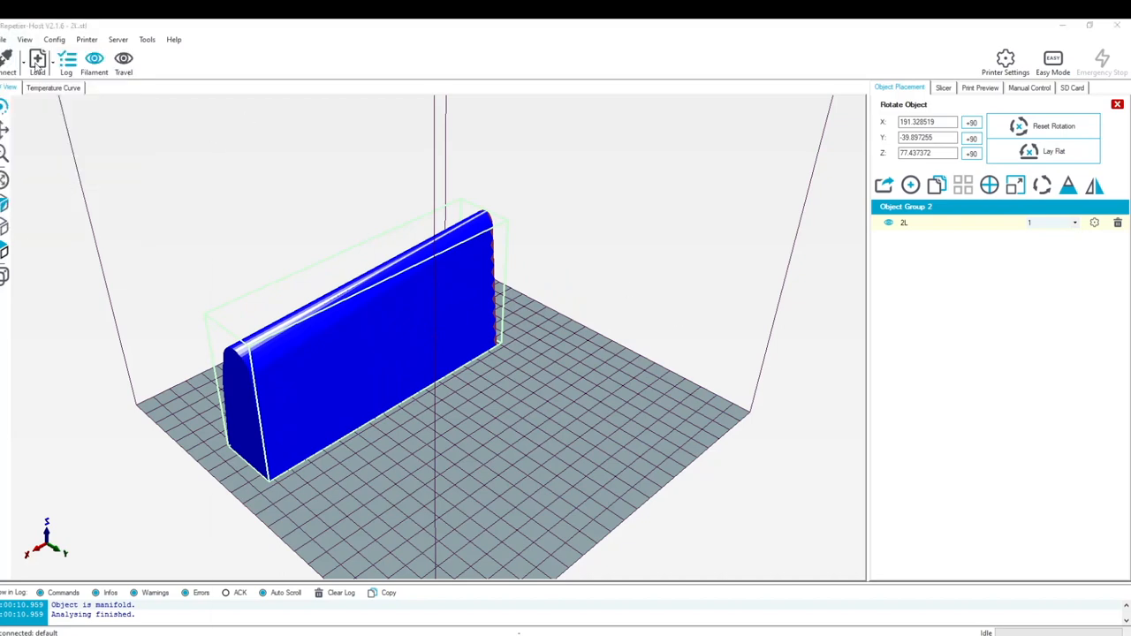
Step: Load 3L.stl and rotate it three quarter turns into printing position
click(39, 61)
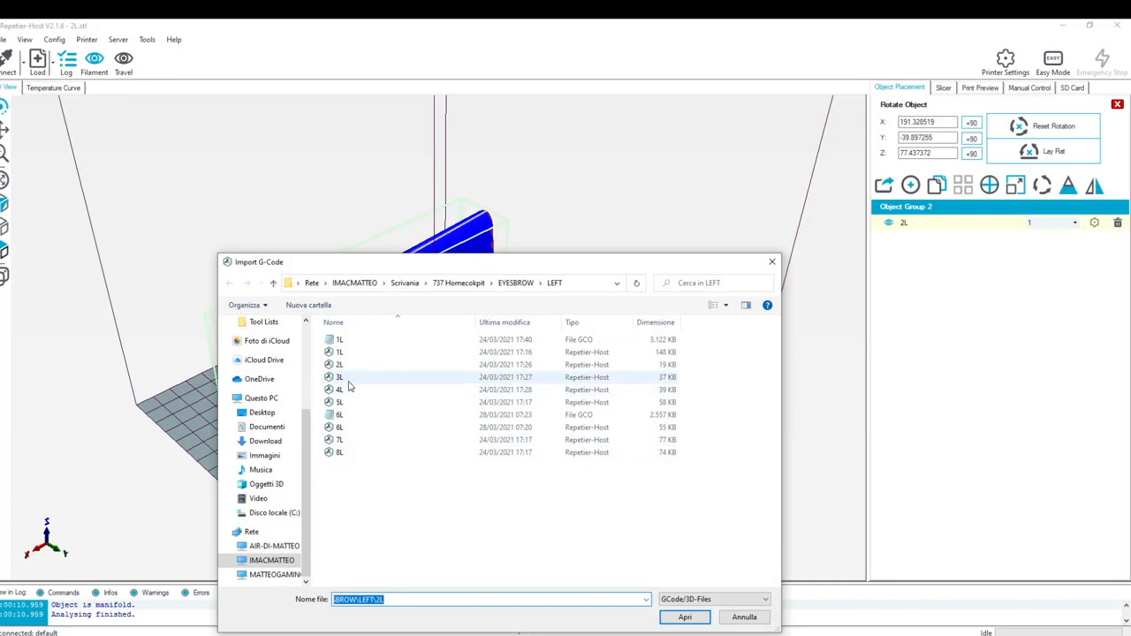
click(686, 617)
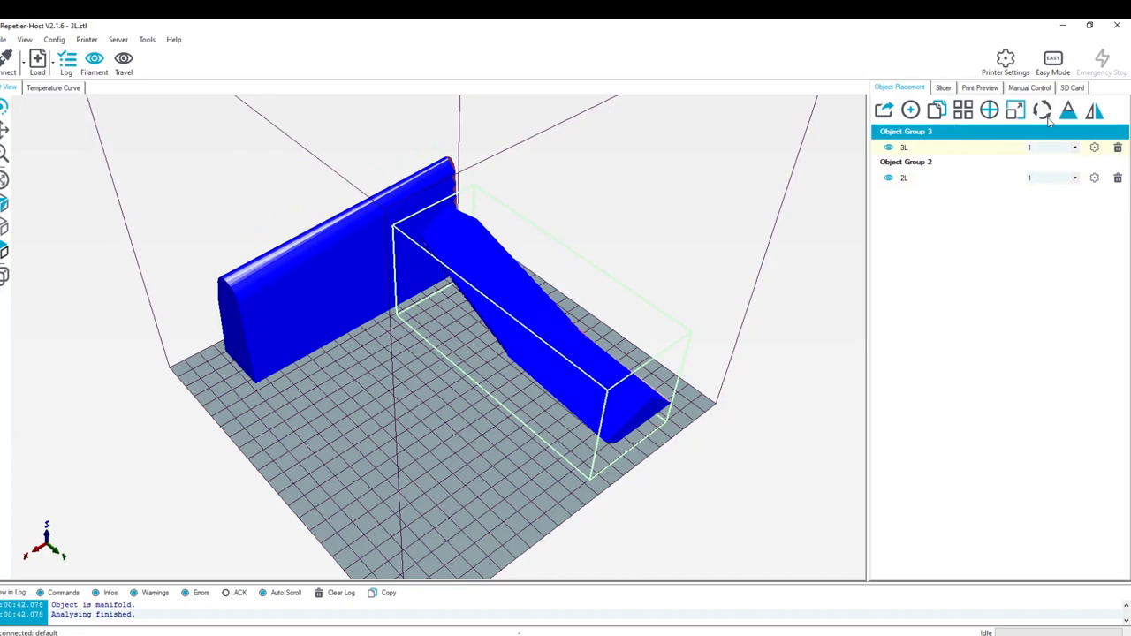
click(1043, 110)
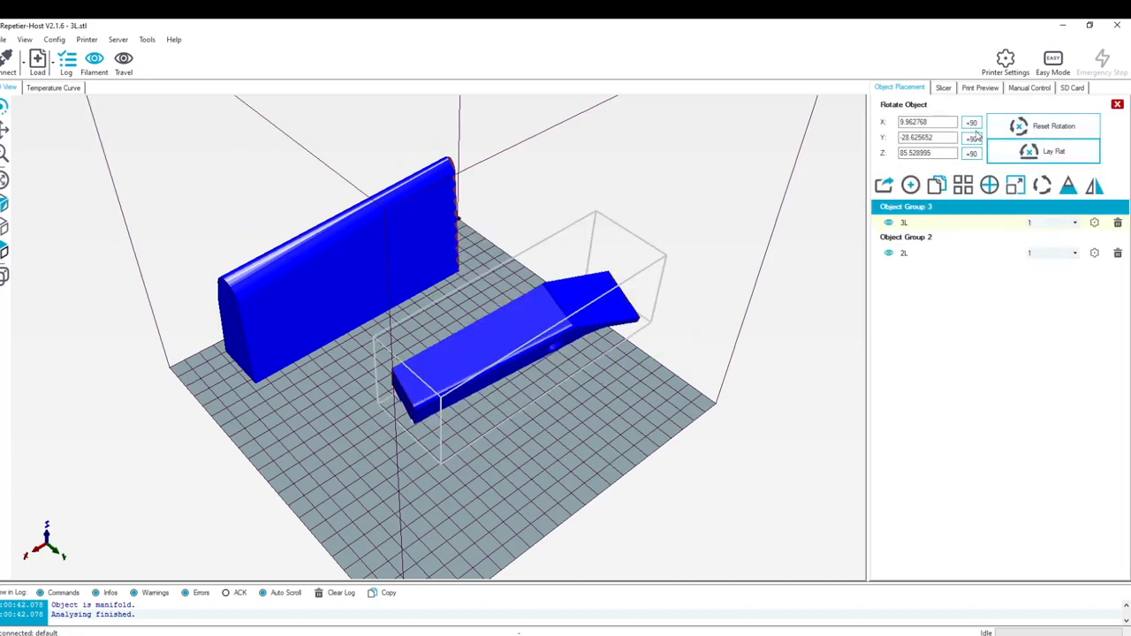
click(972, 138)
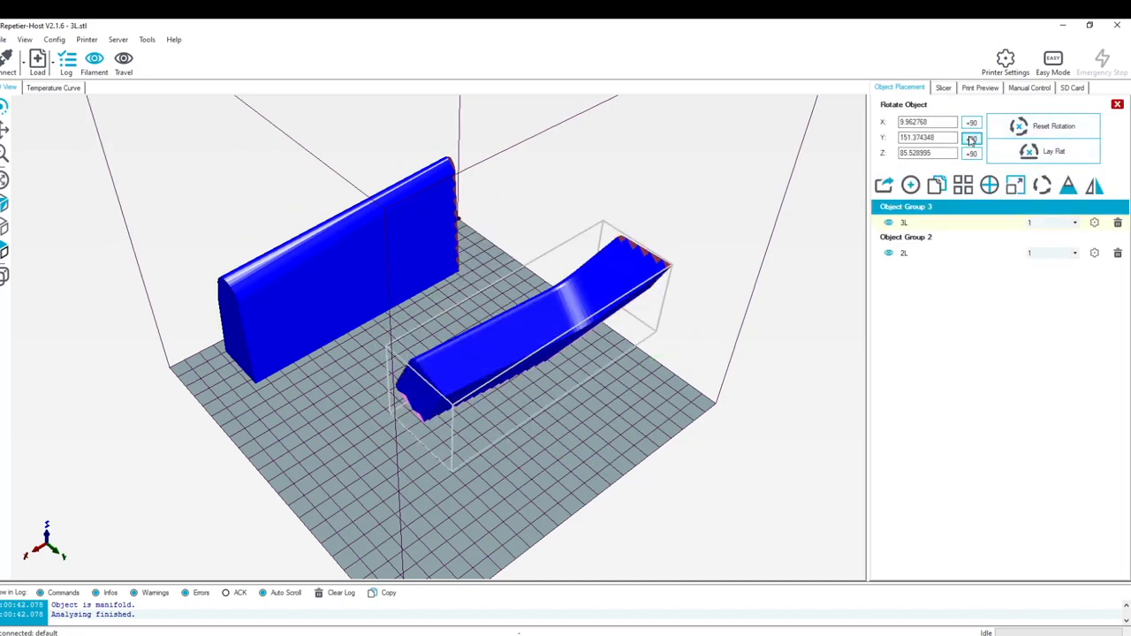
click(972, 137)
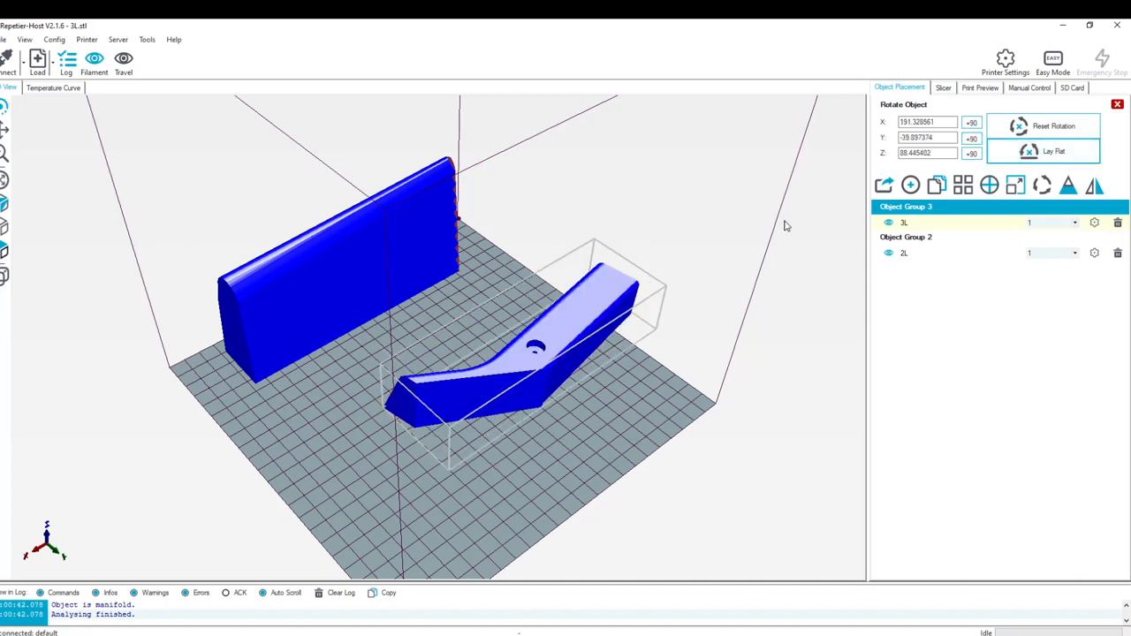